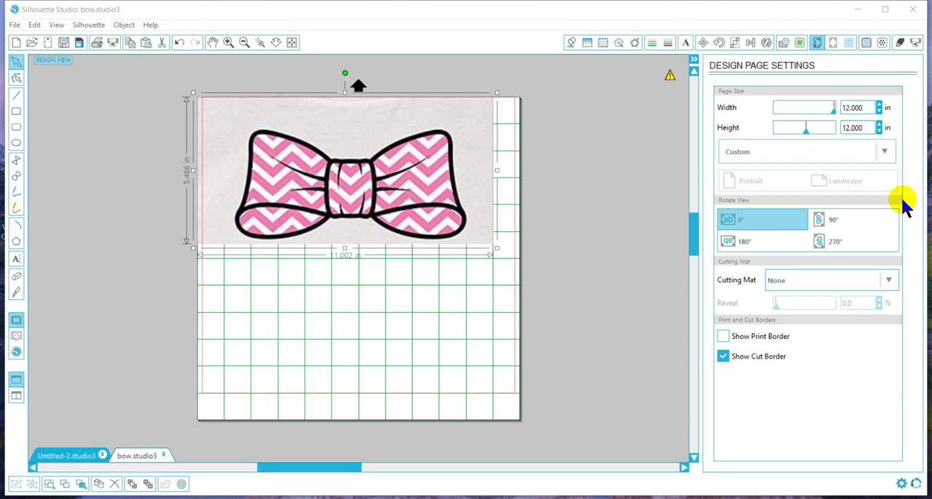
mouse_move(623, 284)
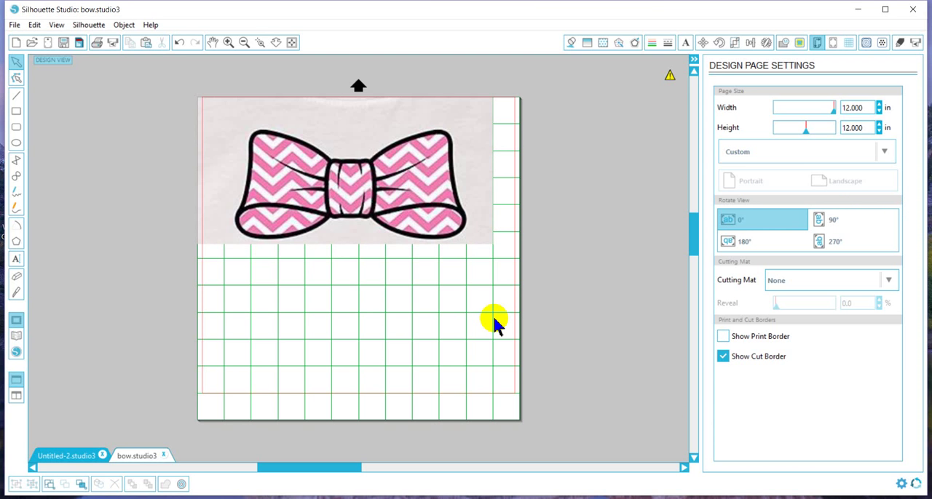
mouse_move(277, 204)
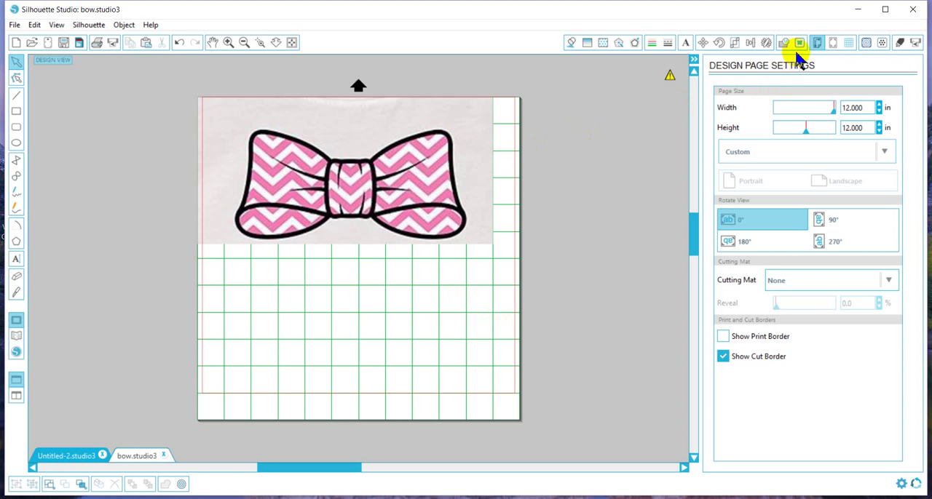
Step: Mark a trace area around the whole chevron bow image
click(797, 41)
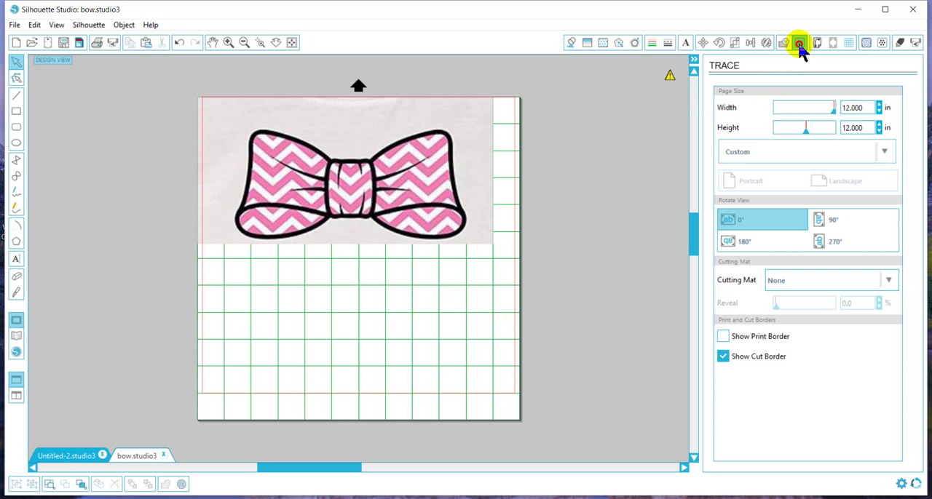
click(795, 45)
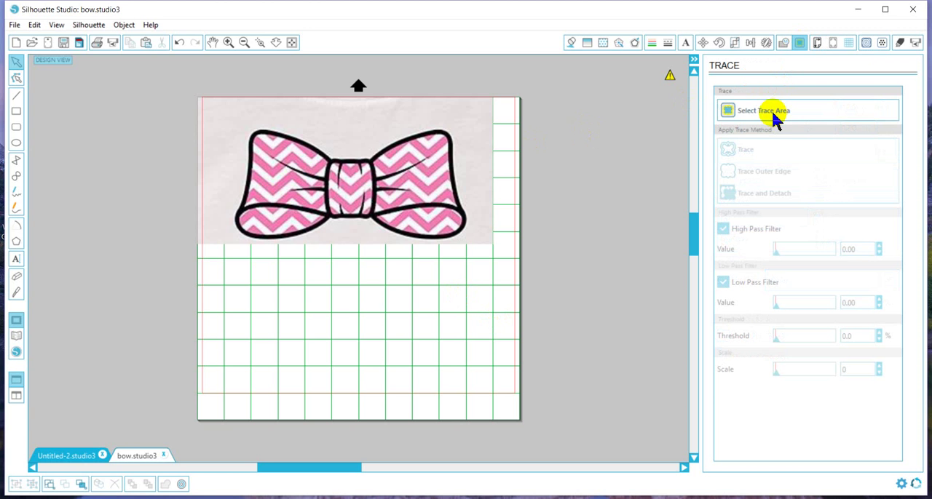
click(776, 111)
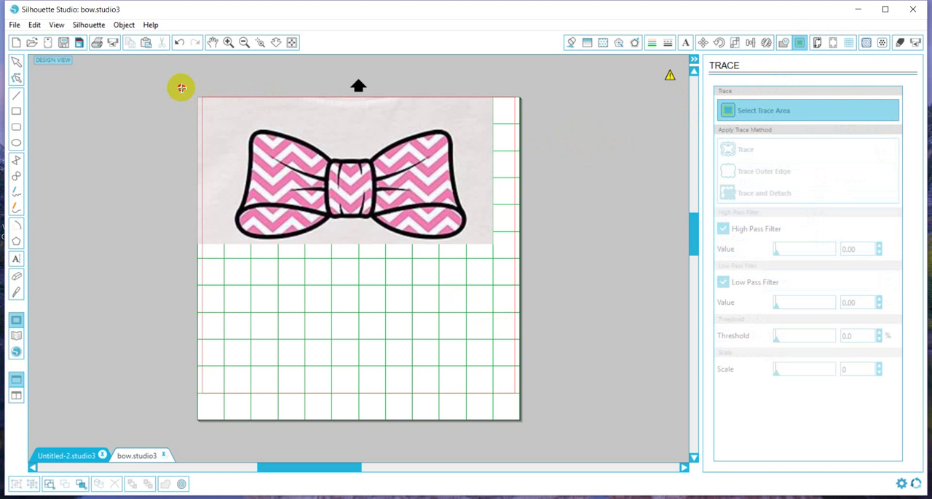
drag(181, 87, 498, 313)
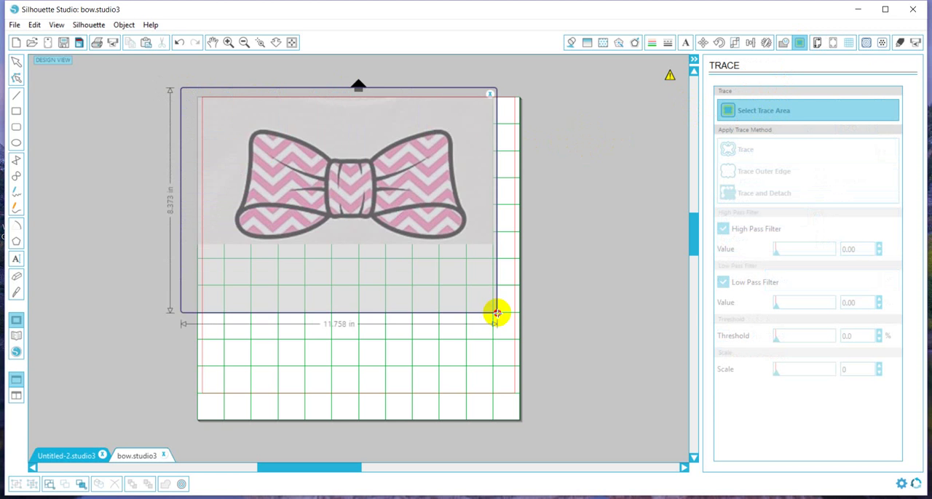
drag(498, 313, 523, 283)
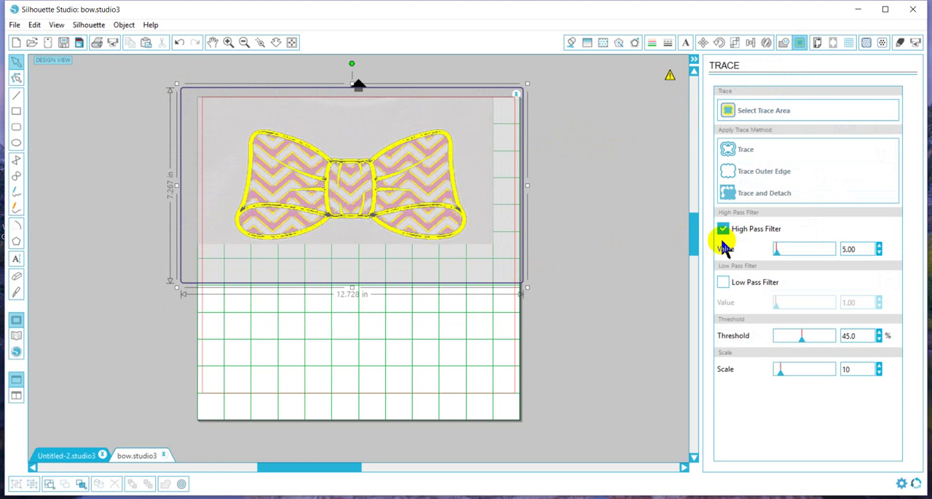
Step: Trace and detach the bow with High Pass Filter off and Scale 17
click(722, 228)
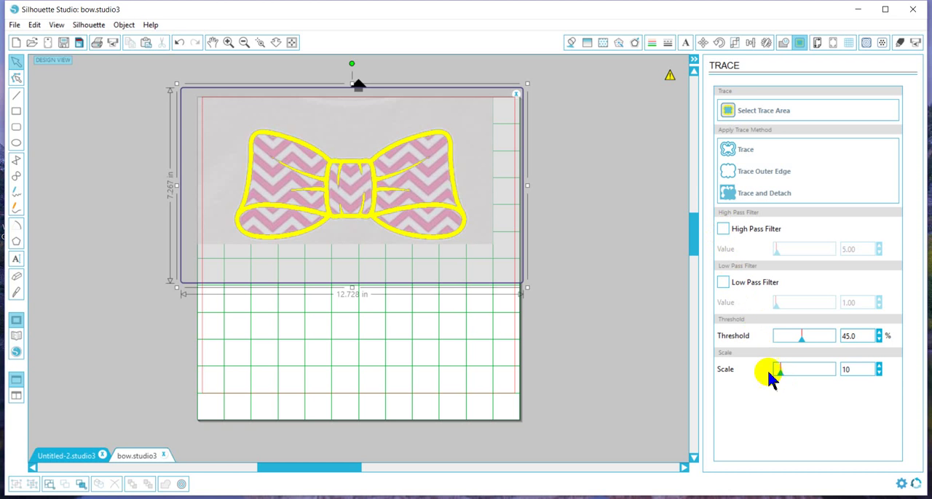
drag(774, 370, 781, 373)
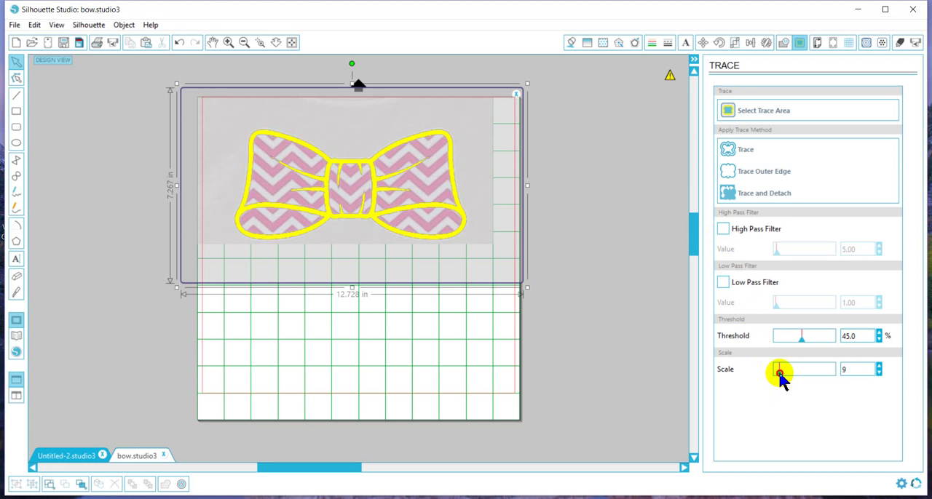
drag(779, 371, 786, 371)
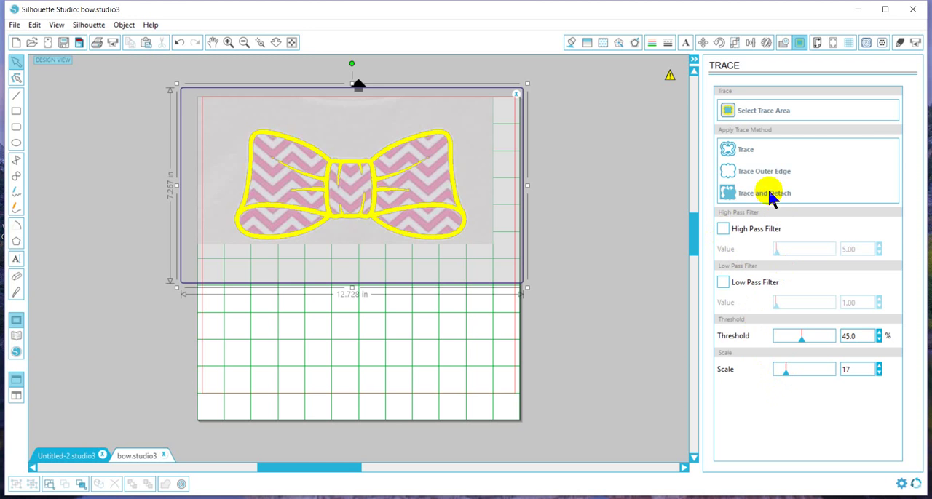
click(760, 192)
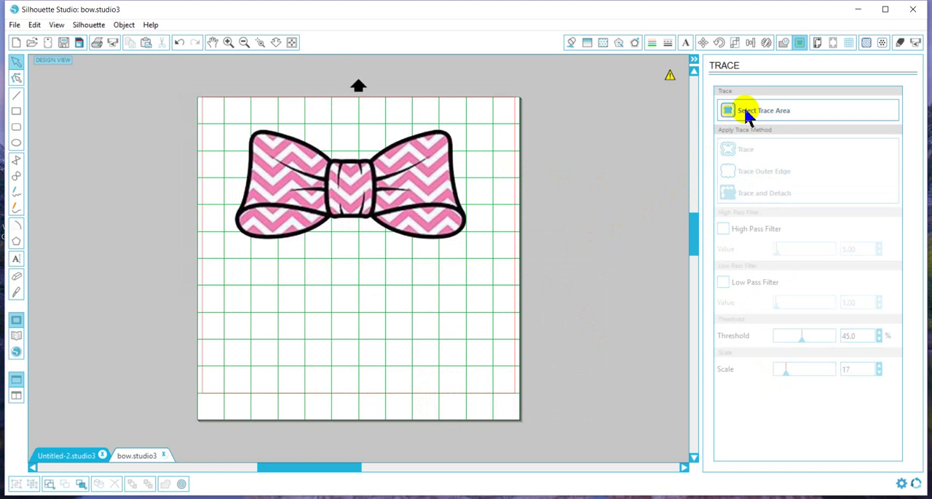
Step: Trace the bow outline into cut lines with High Pass Filter off and Scale 25
click(763, 111)
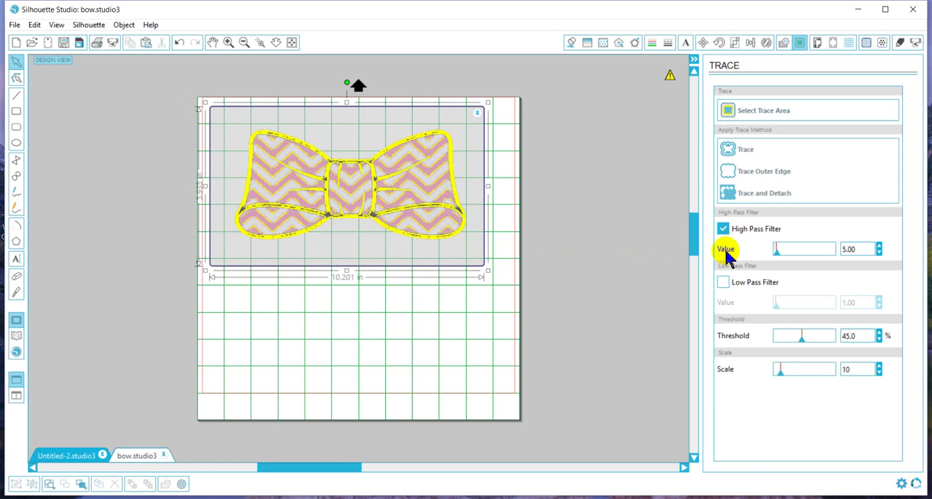
click(722, 229)
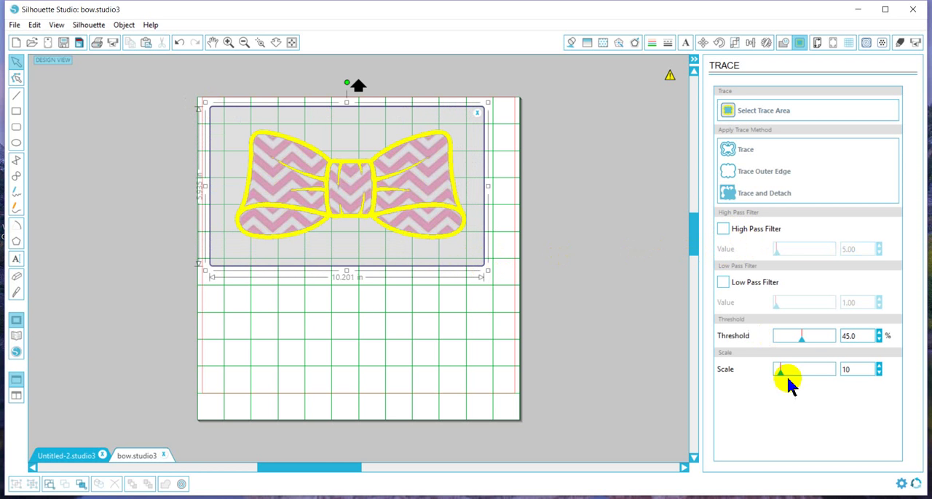
drag(780, 369, 786, 370)
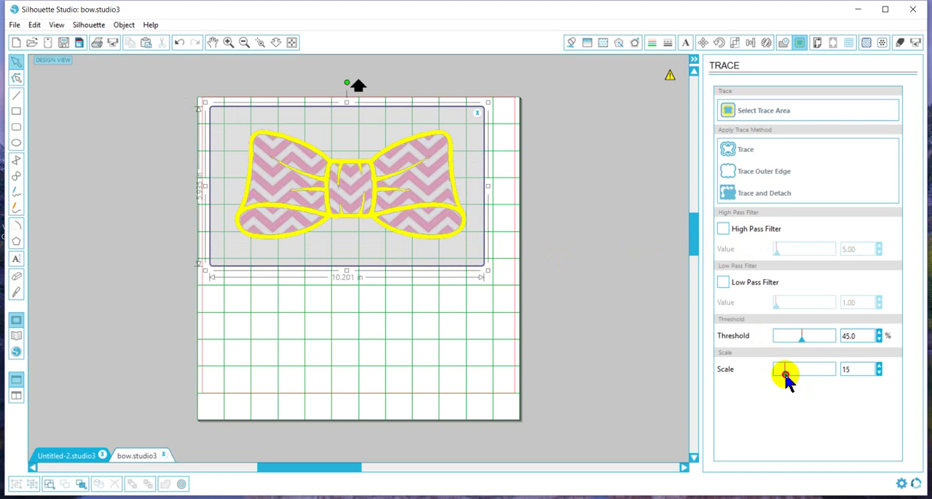
drag(785, 375, 793, 376)
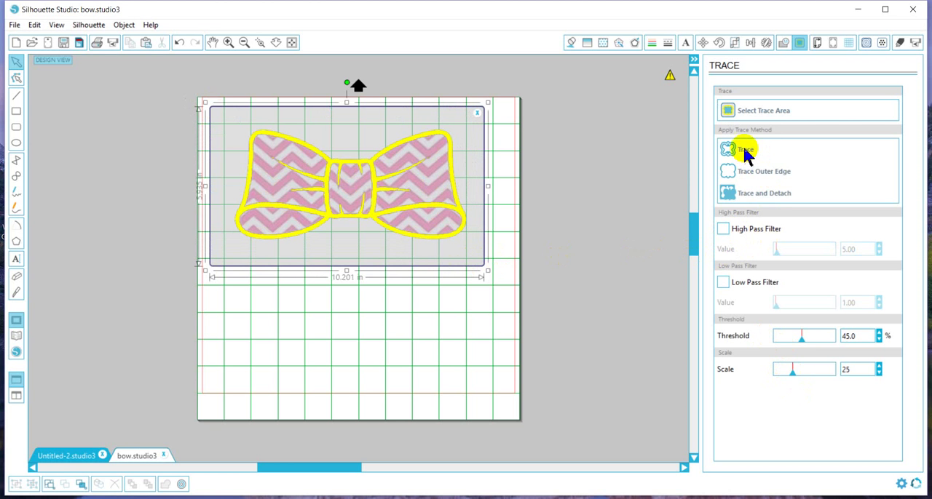
click(743, 149)
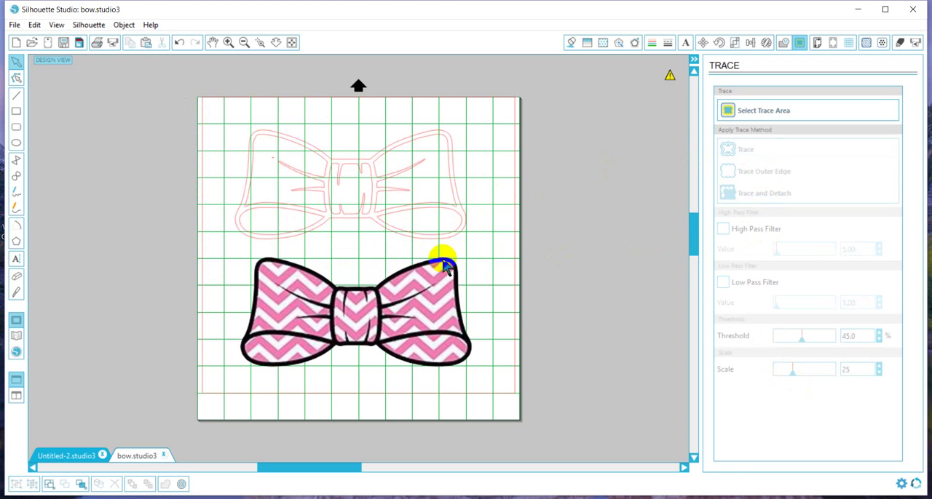
Step: Select the traced bow outline to fill it black
click(440, 211)
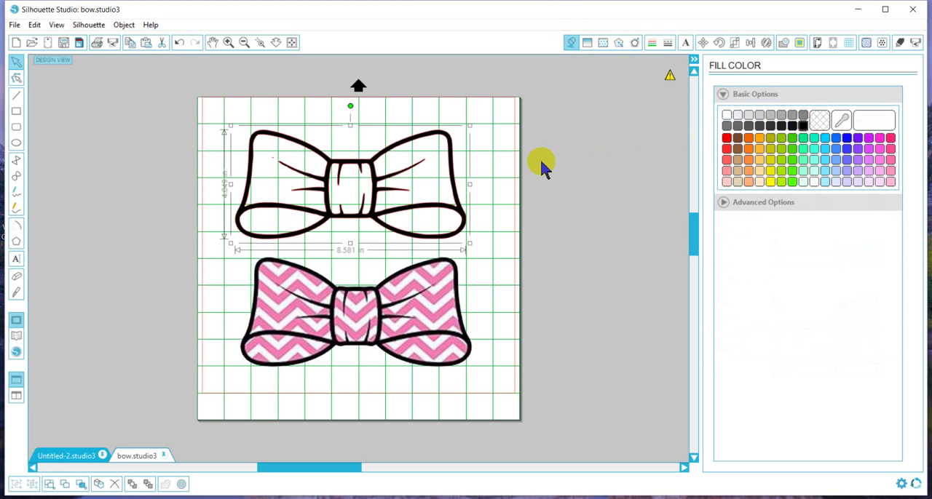
mouse_move(444, 250)
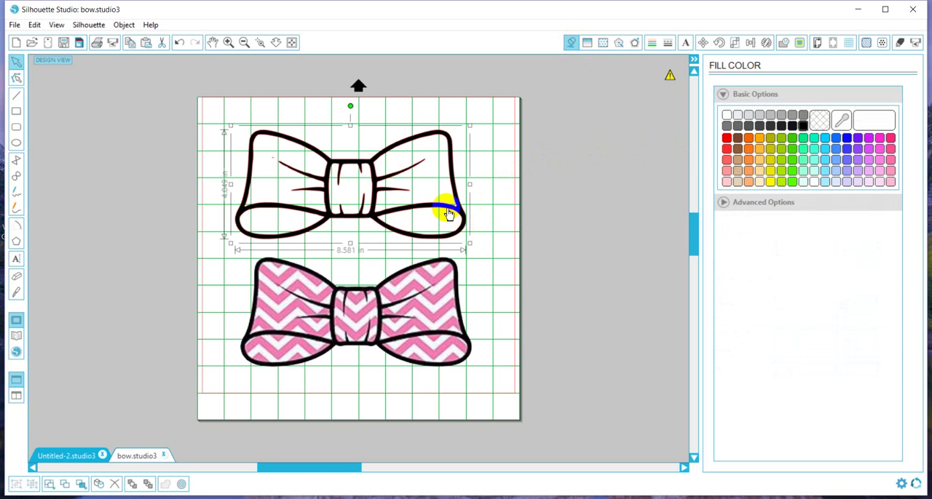
mouse_move(479, 246)
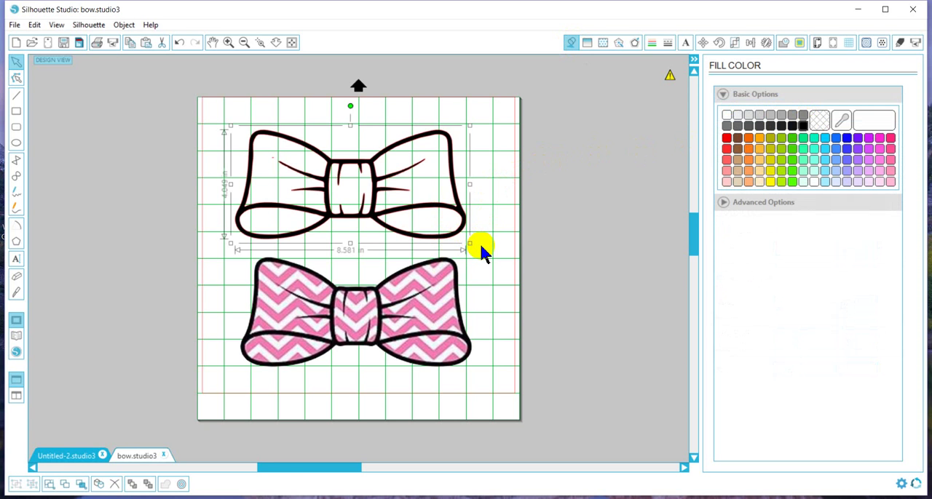
mouse_move(442, 221)
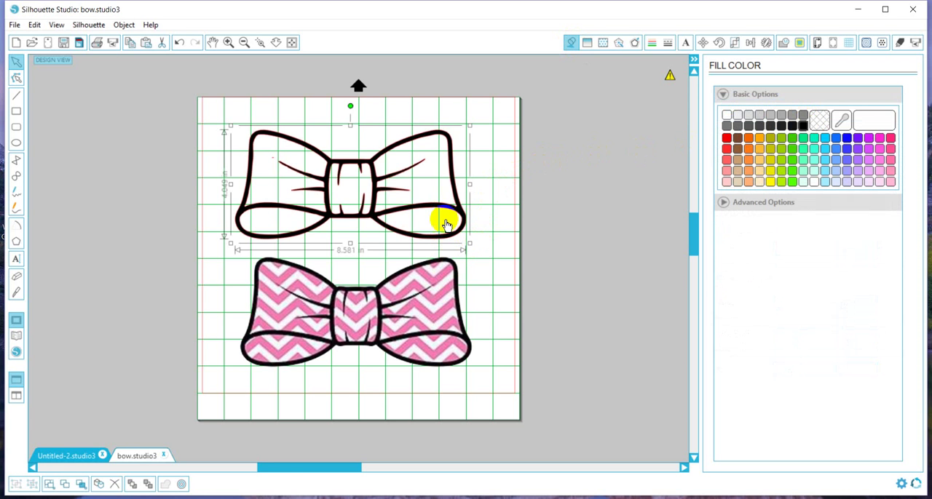
mouse_move(282, 140)
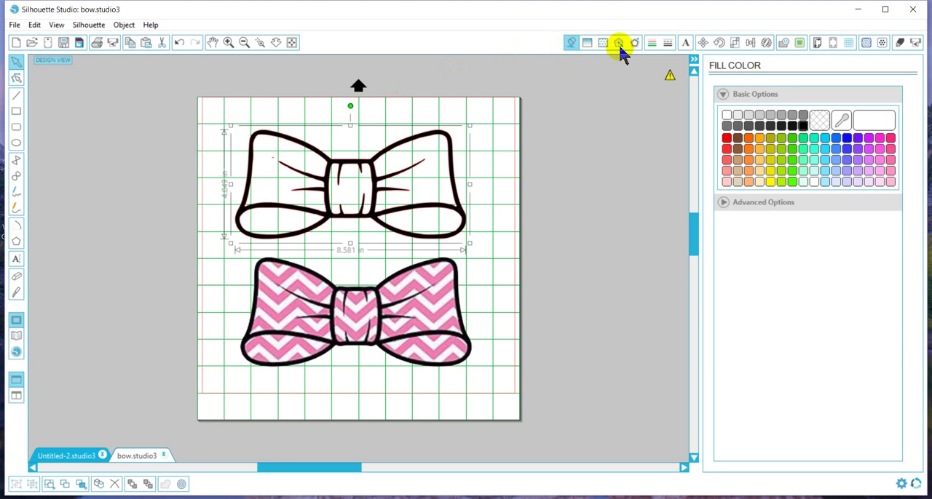
Step: Add an offset outline around the black bow, lowering its distance below 0.08 in
click(632, 42)
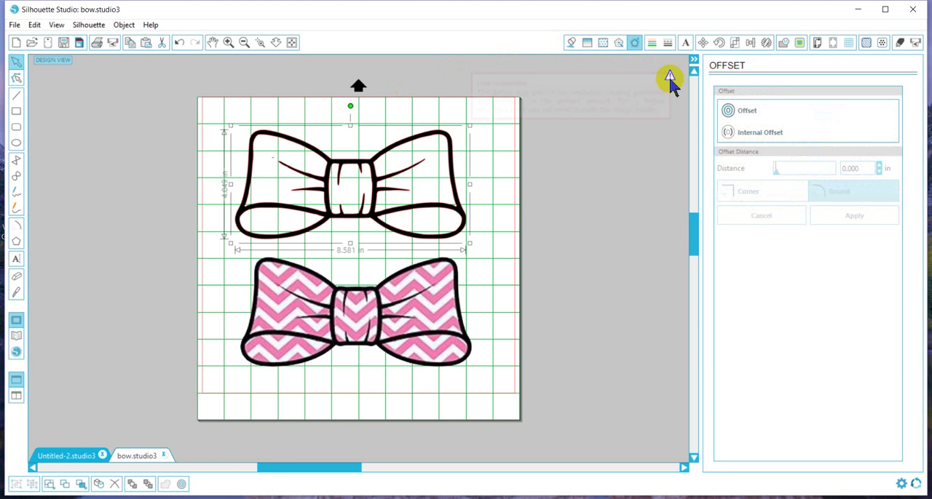
click(725, 110)
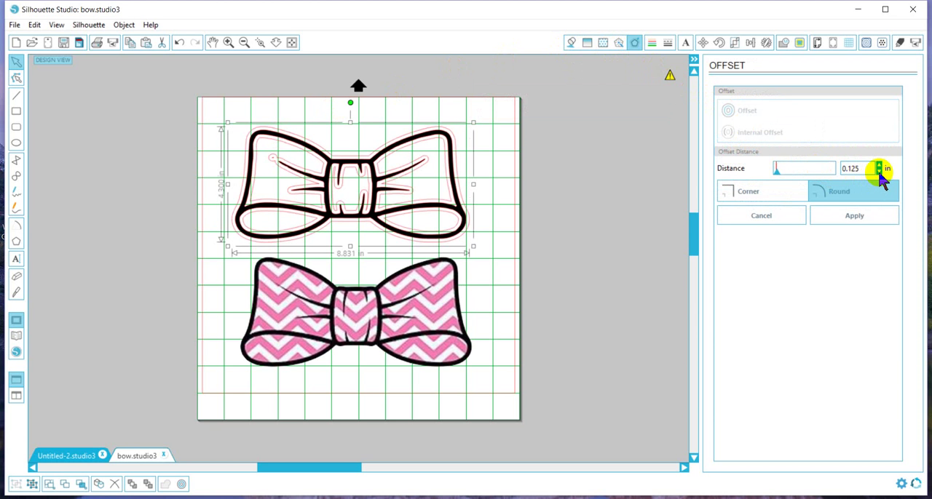
click(877, 171)
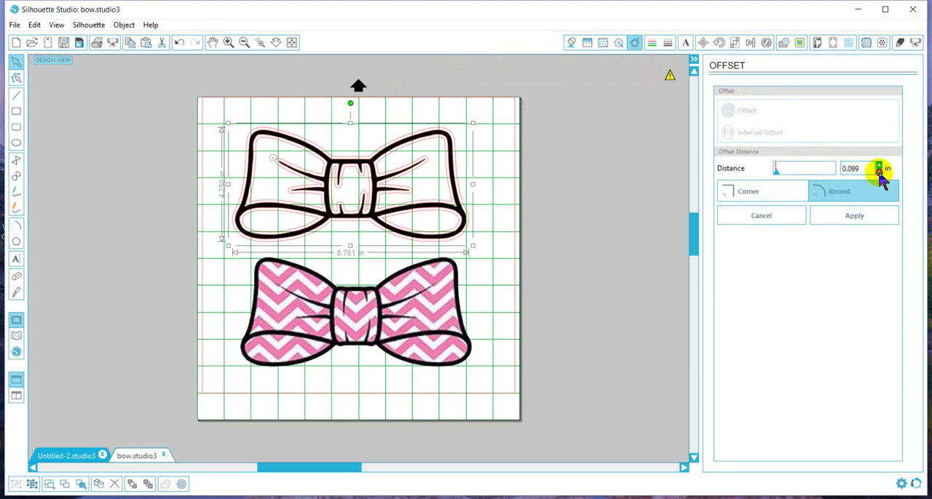
click(877, 172)
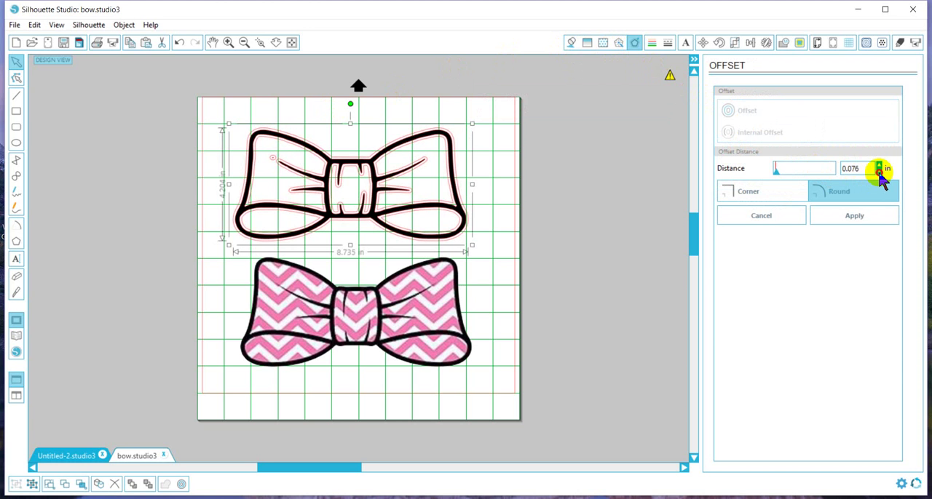
click(876, 171)
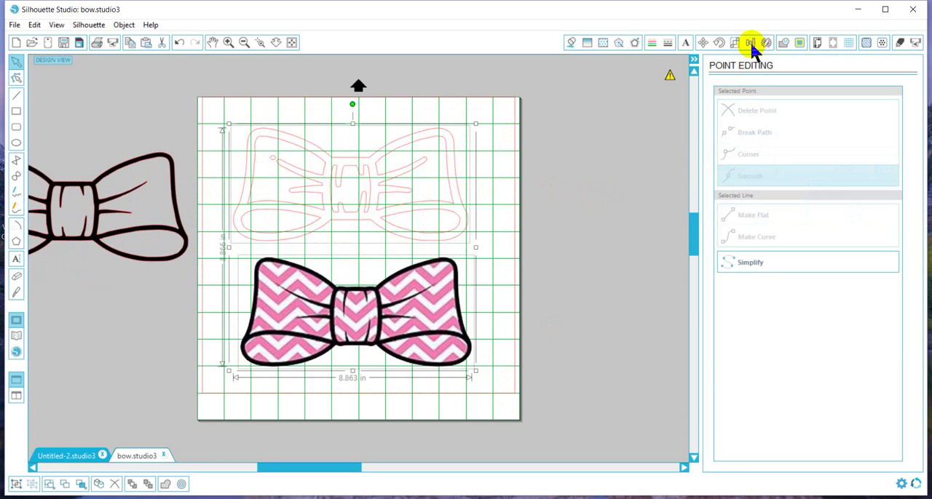
Step: Centre the chevron bow image on its traced lines with the Align panel
click(747, 42)
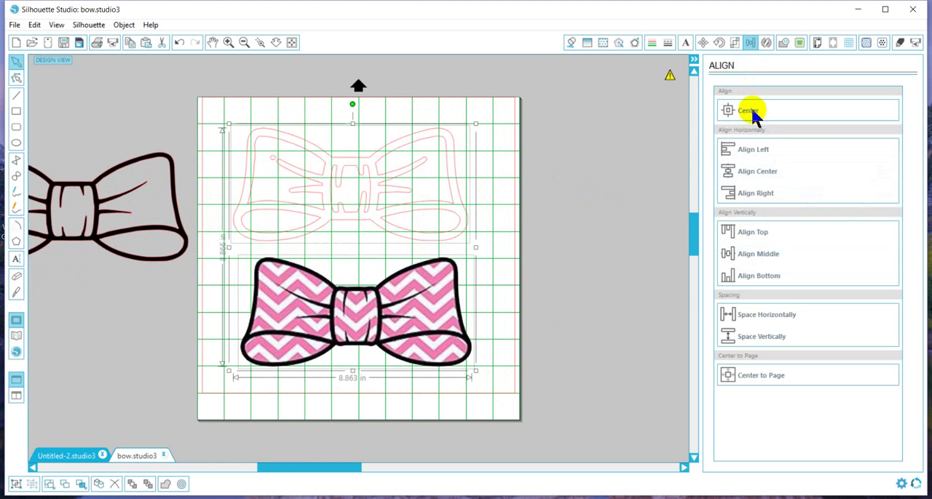
click(746, 110)
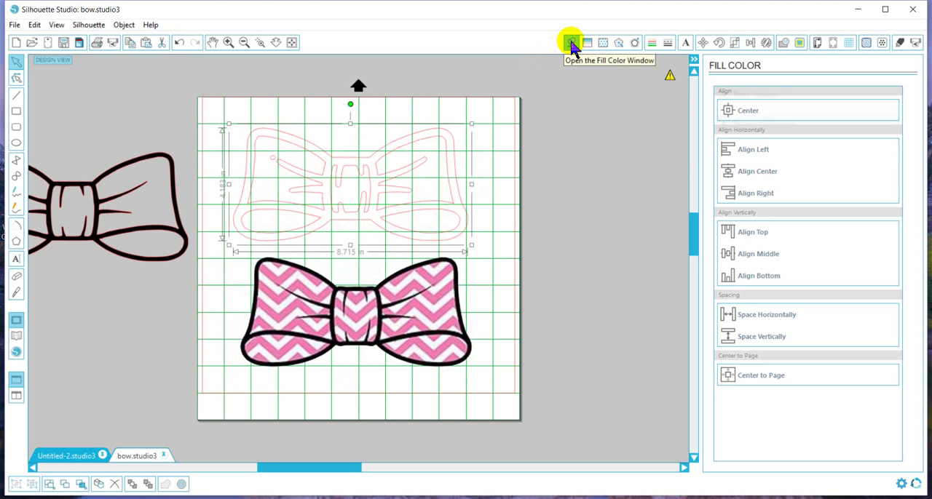
Step: Fill the traced offset bow outline solid black
click(570, 42)
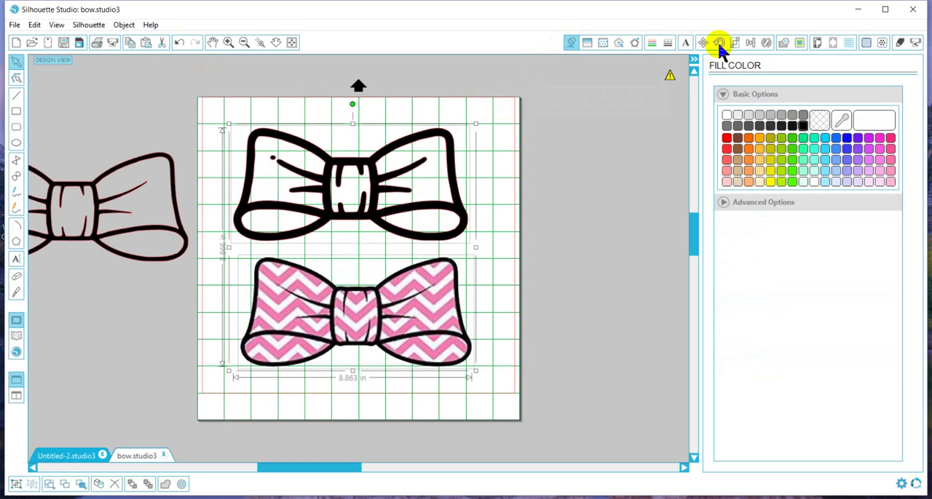
click(748, 42)
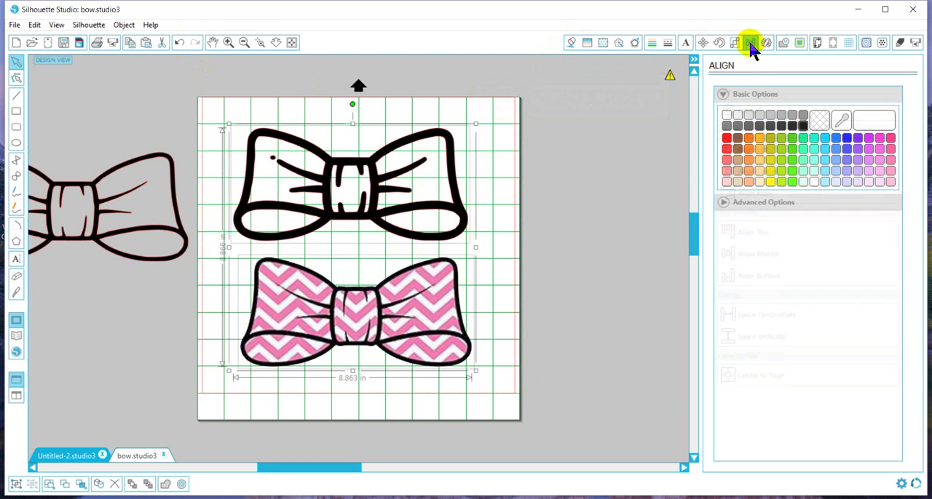
Step: Centre the black bow outline over the pink chevron bow
click(750, 42)
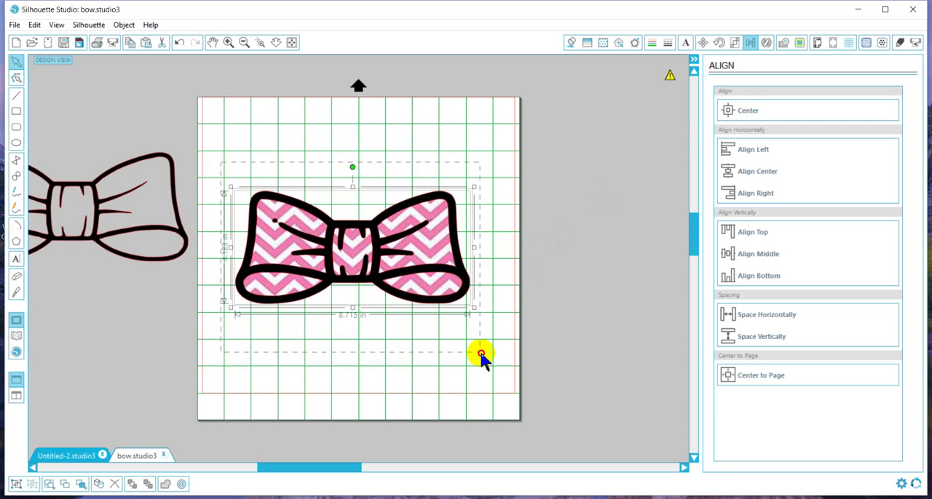
mouse_move(579, 265)
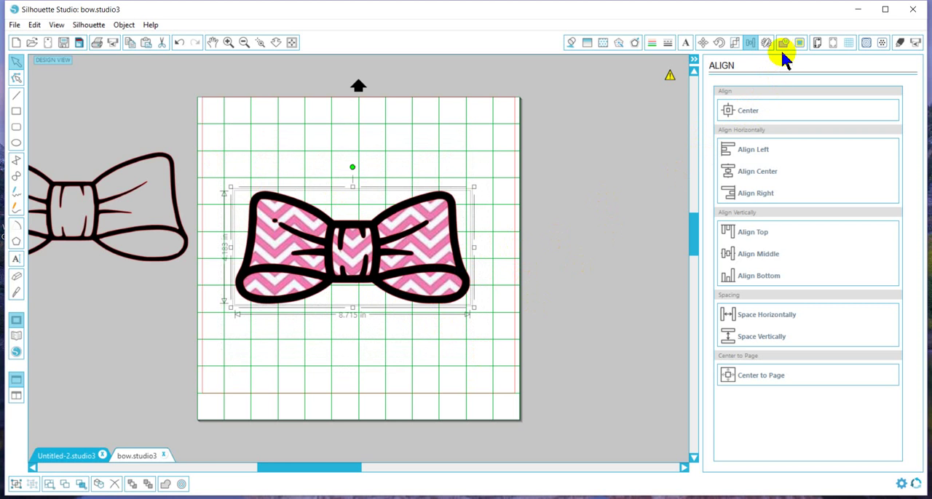
click(785, 42)
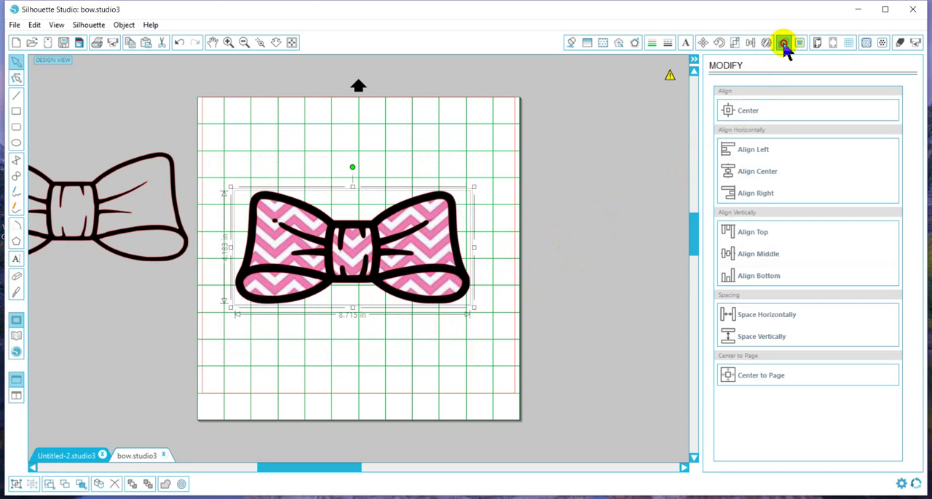
Step: Subtract the black outline from the chevron bow, leaving the pink chevron pieces
click(782, 42)
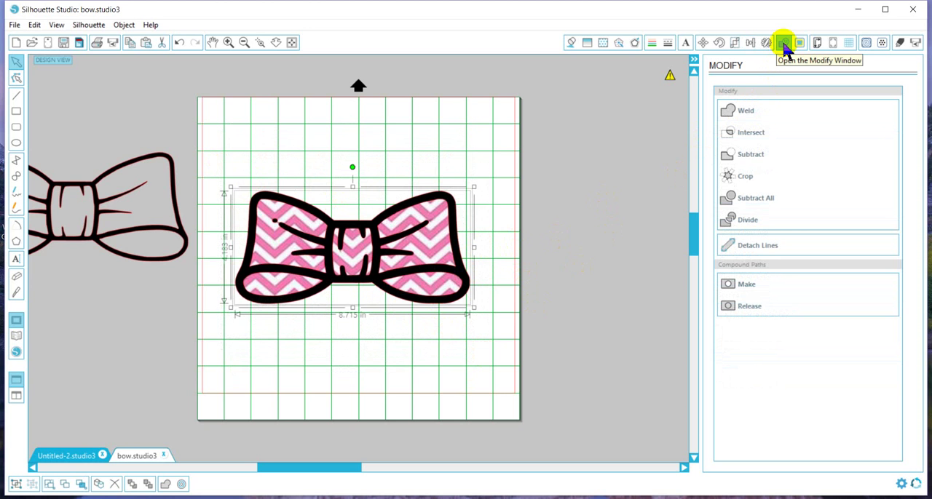
mouse_move(684, 175)
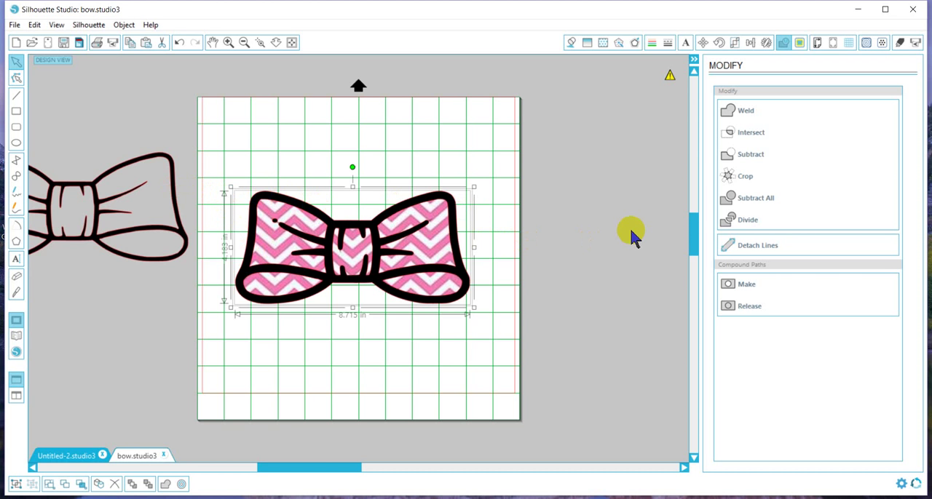
mouse_move(728, 204)
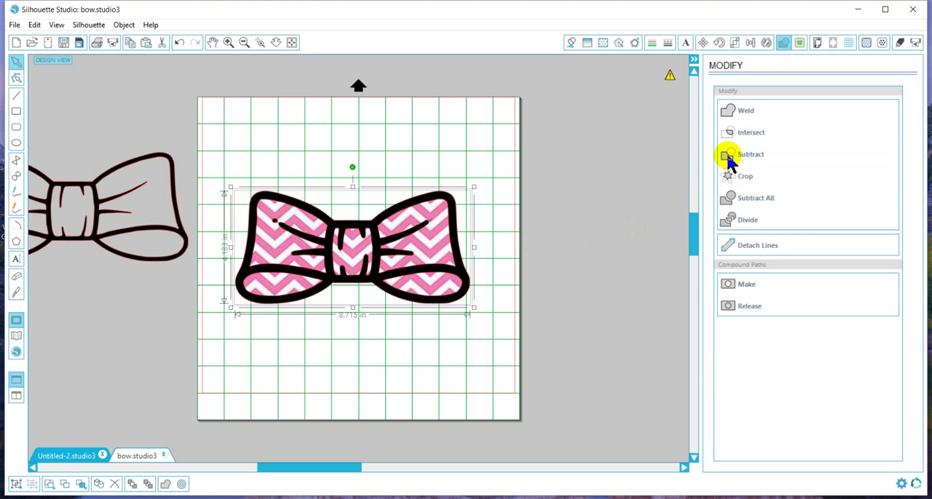
click(728, 155)
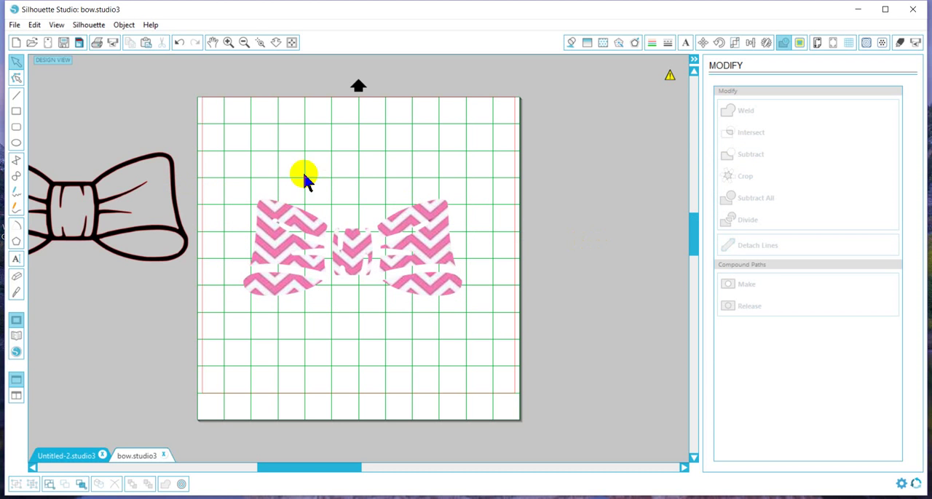
mouse_move(231, 181)
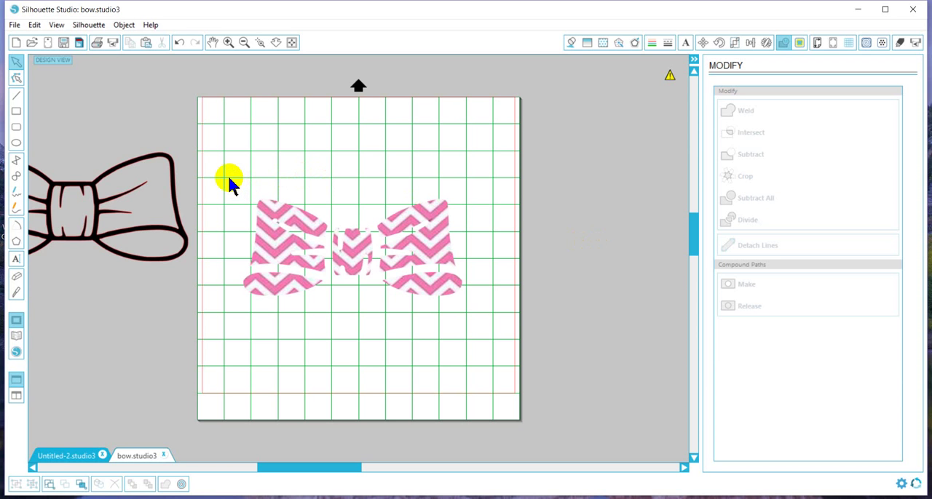
mouse_move(696, 99)
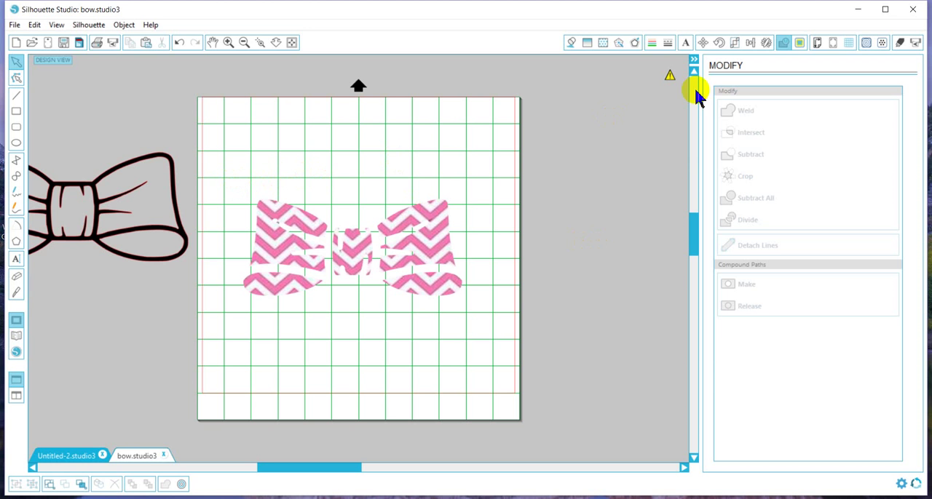
Step: Trace the pink chevron pieces into cut lines with High Pass Filter raised to 123
click(803, 42)
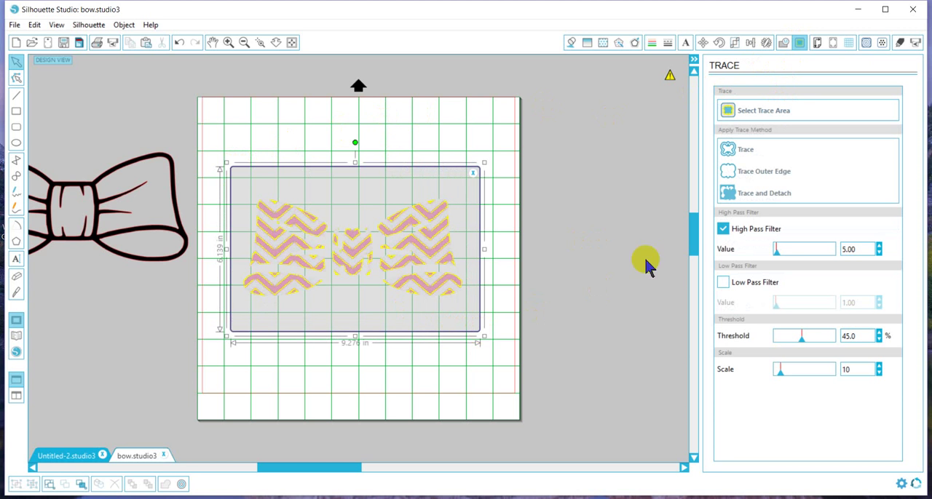
mouse_move(774, 254)
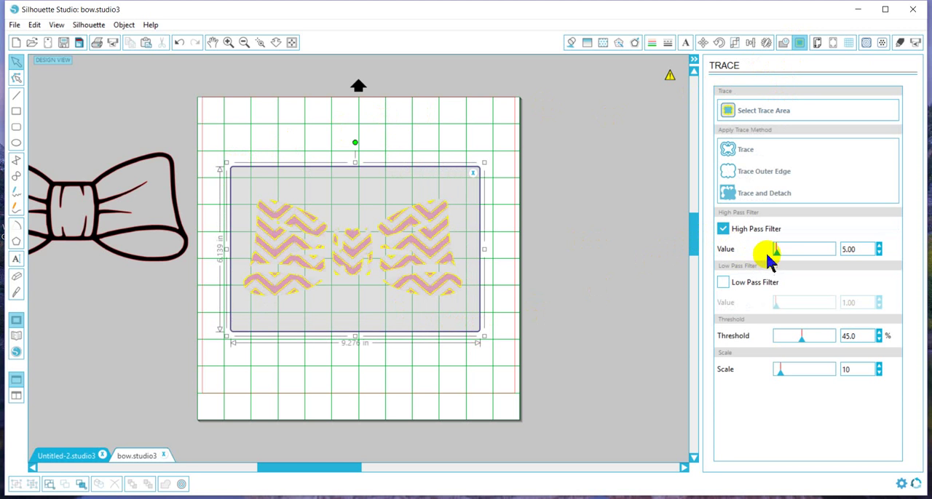
drag(774, 249, 784, 249)
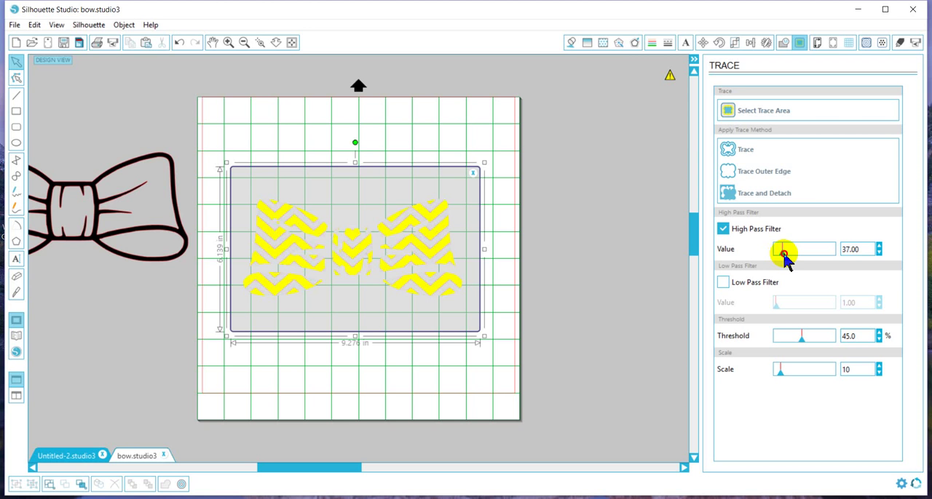
drag(784, 249, 793, 249)
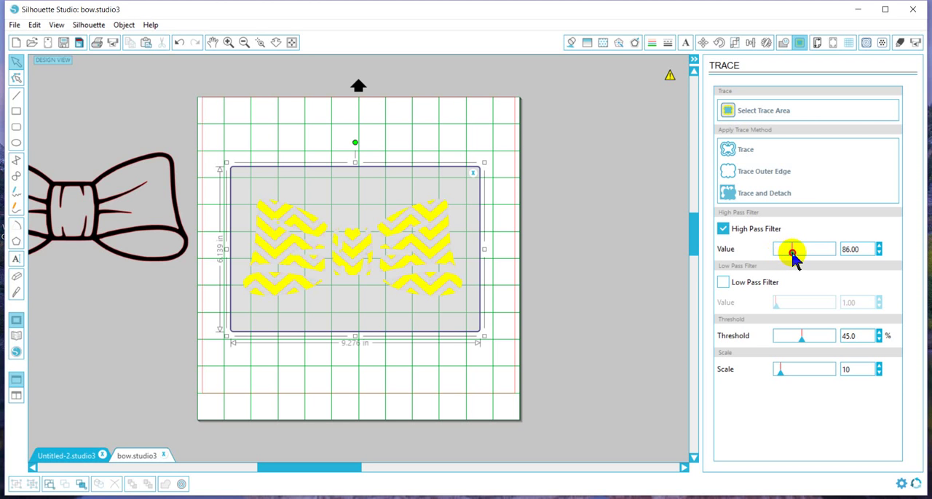
drag(789, 249, 798, 249)
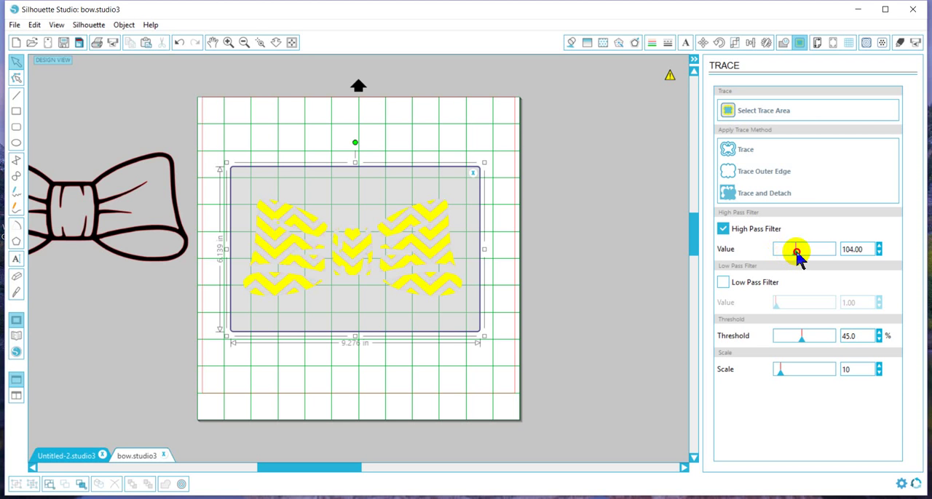
drag(794, 249, 801, 249)
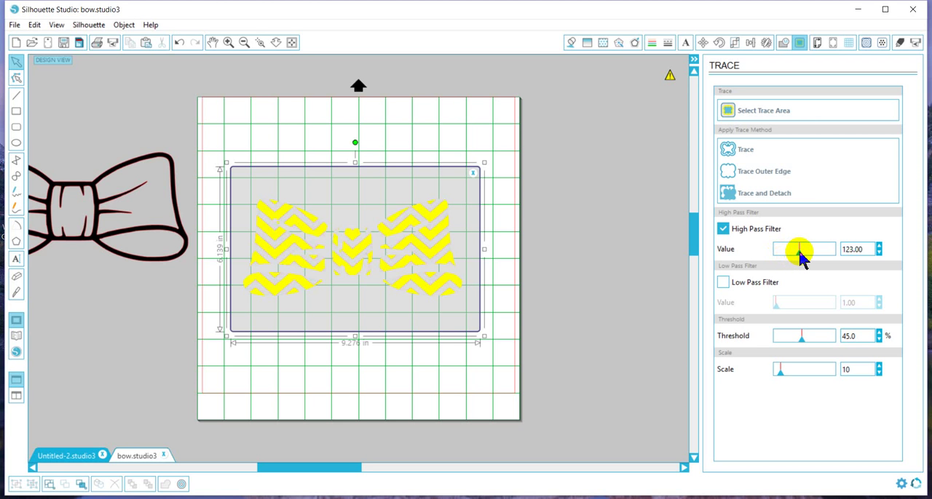
mouse_move(746, 148)
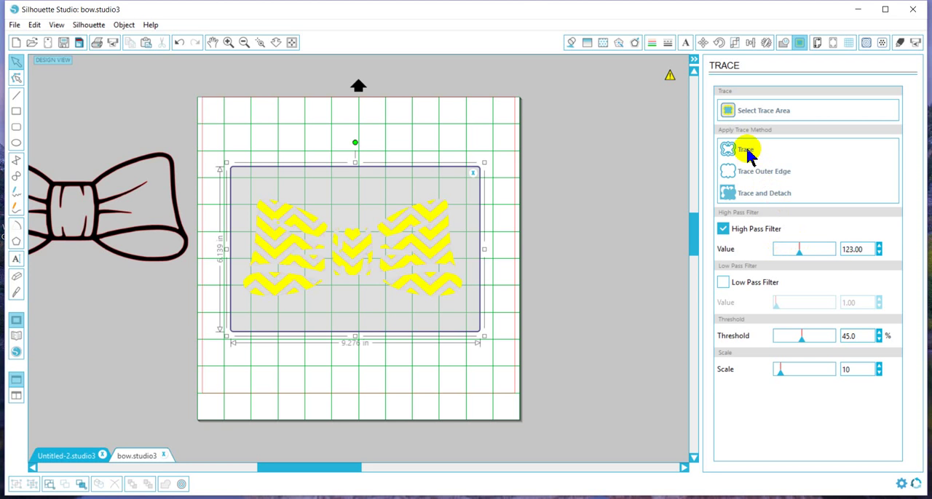
click(743, 148)
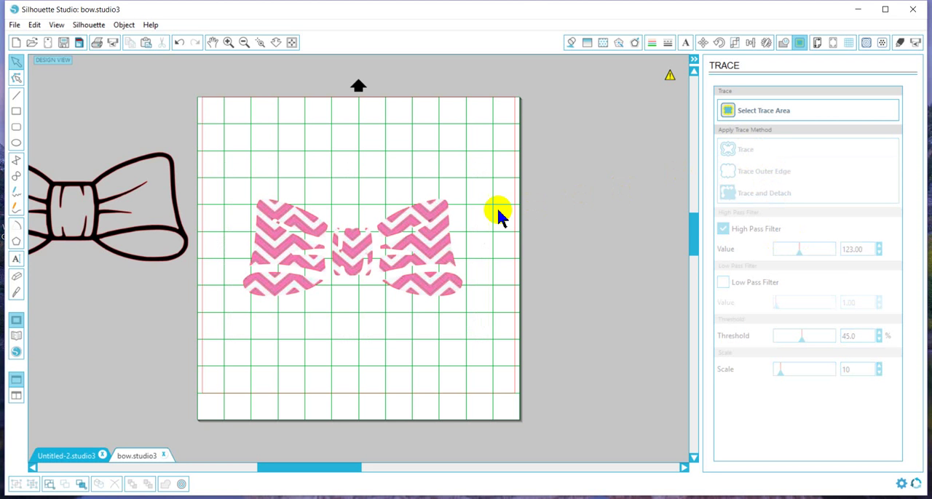
mouse_move(366, 234)
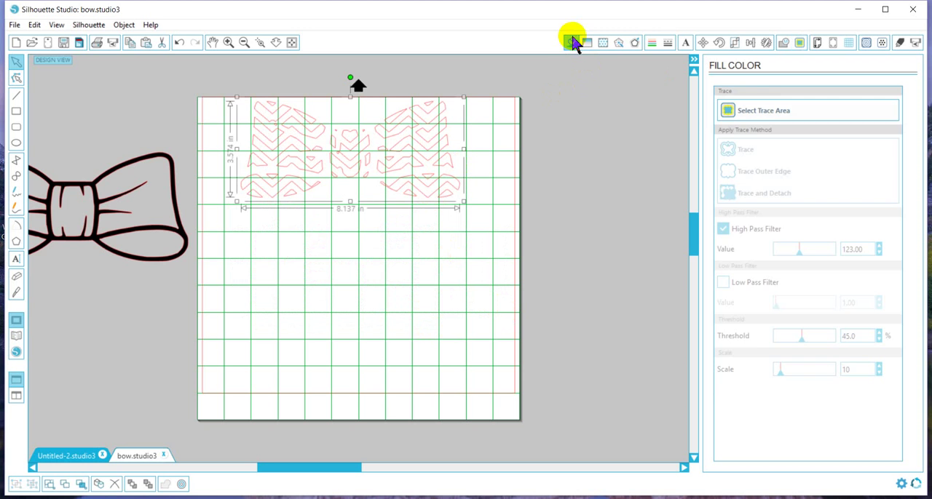
Step: Fill the traced chevron pieces bright pink and move them below the black outline
click(572, 42)
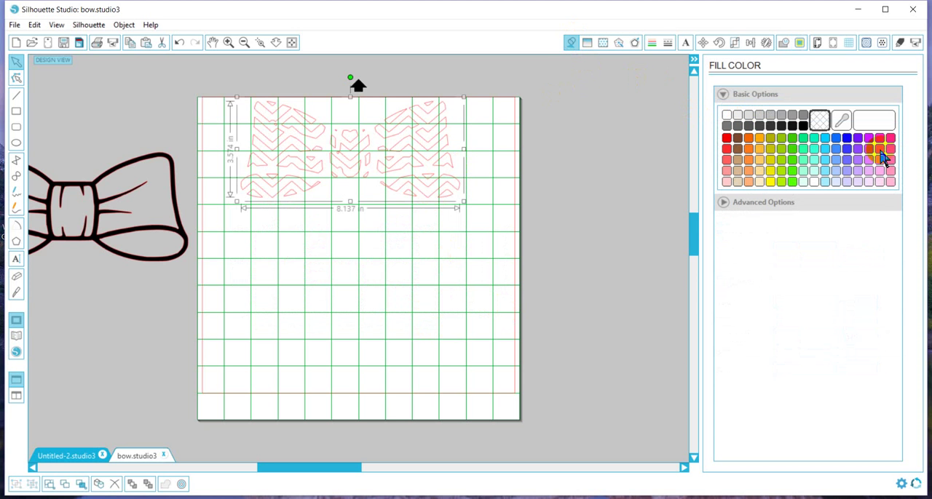
click(879, 150)
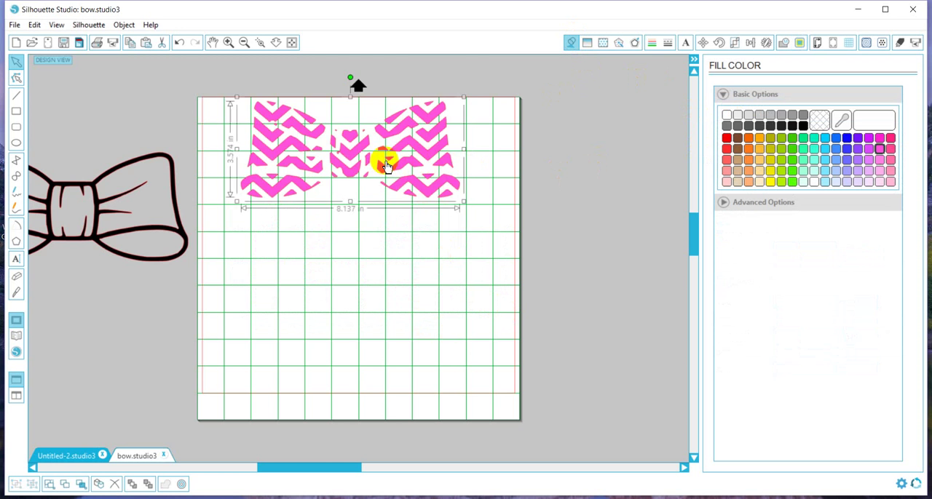
drag(386, 165, 386, 305)
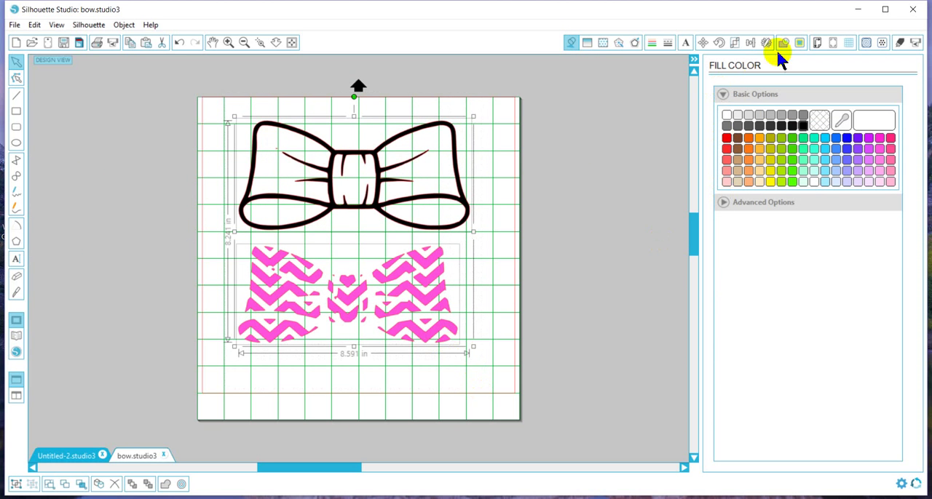
Step: Align the black outline and pink chevron layers centre-to-centre into one layered bow
click(749, 40)
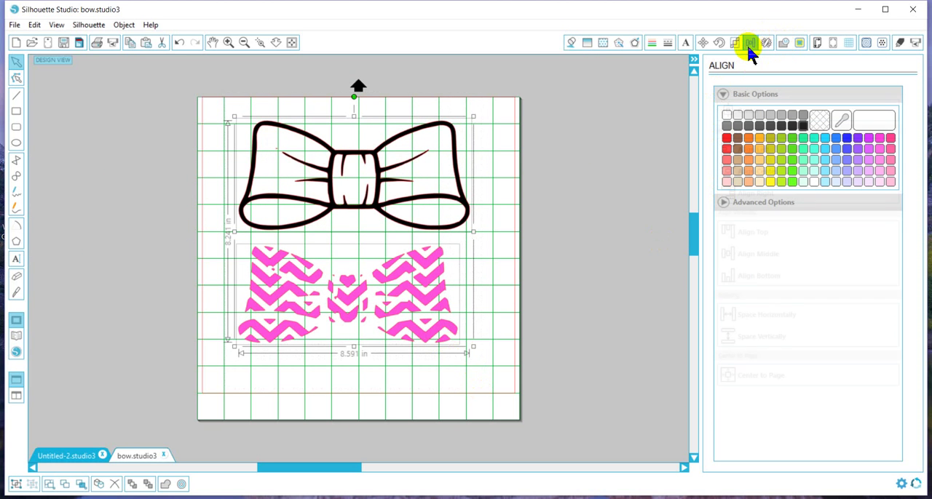
click(728, 111)
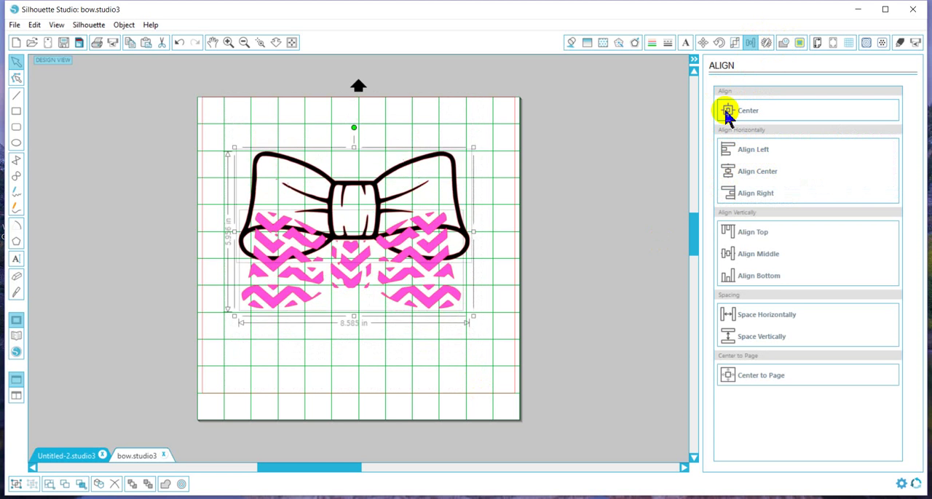
click(725, 110)
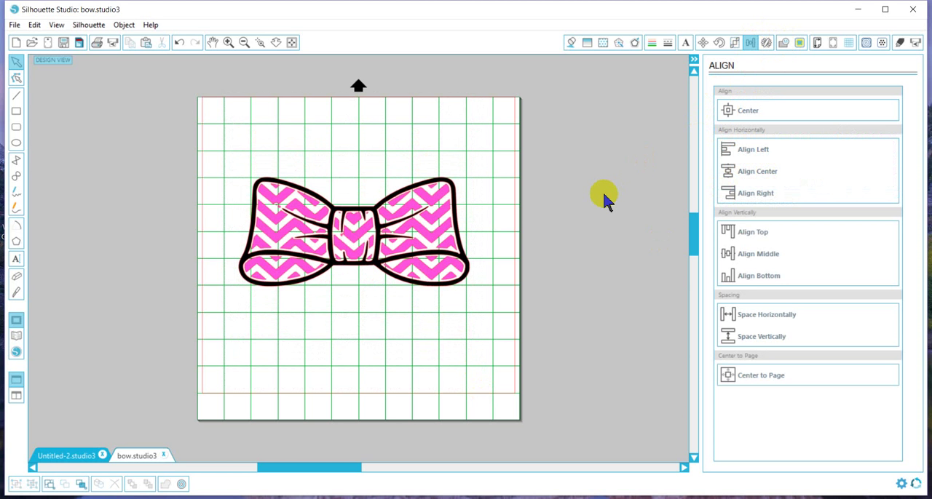